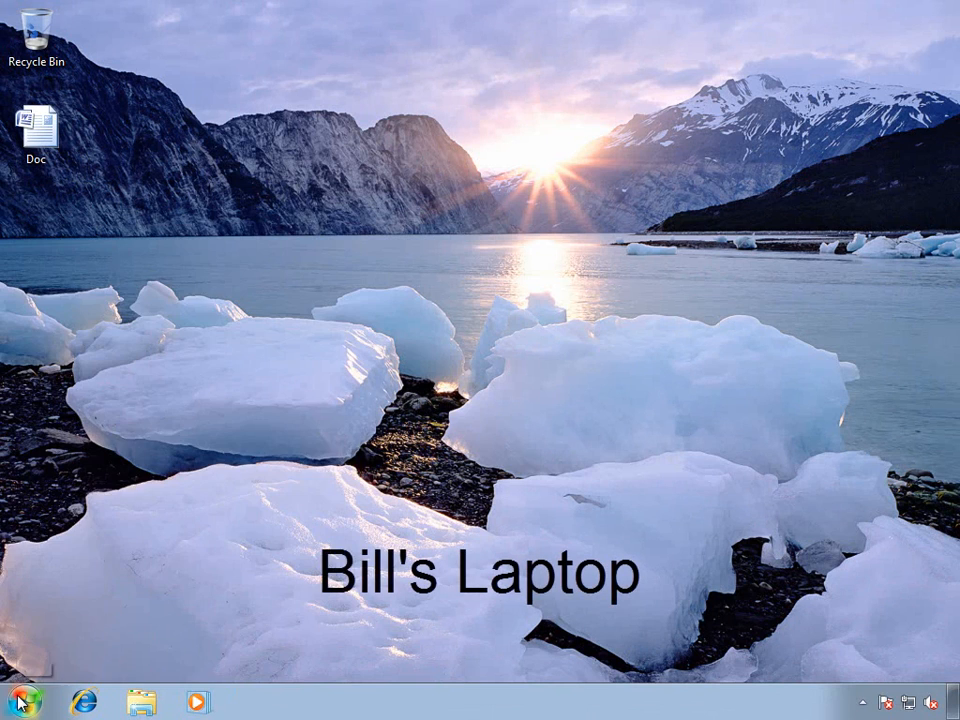
Briefly launch the browser and view the Doc administrator's guide on the desktop, closing both
left_click(20, 704)
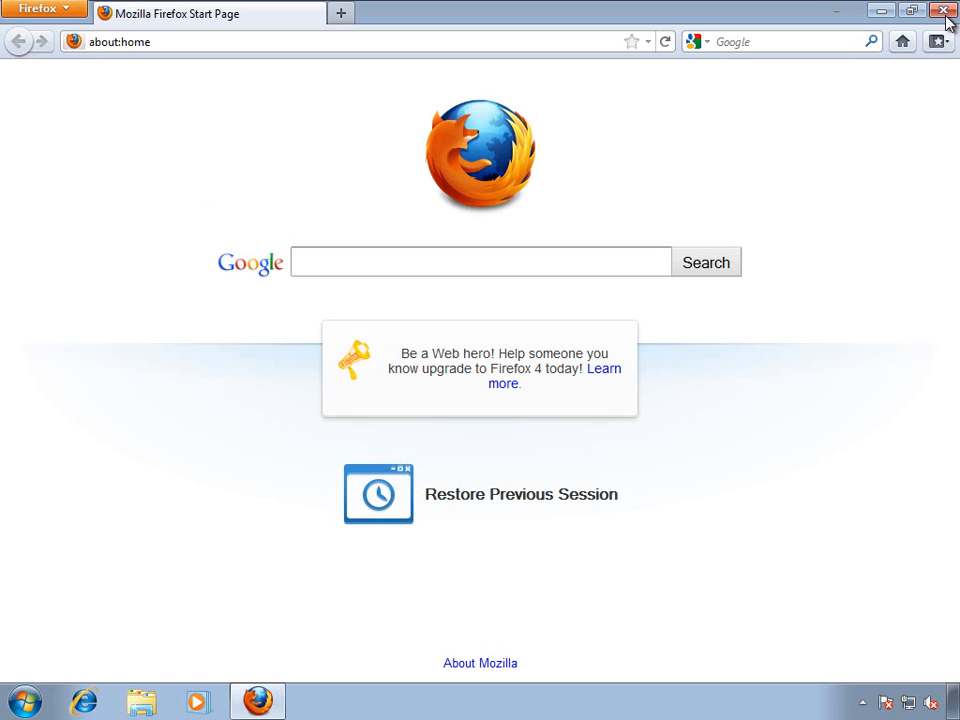
left_click(946, 10)
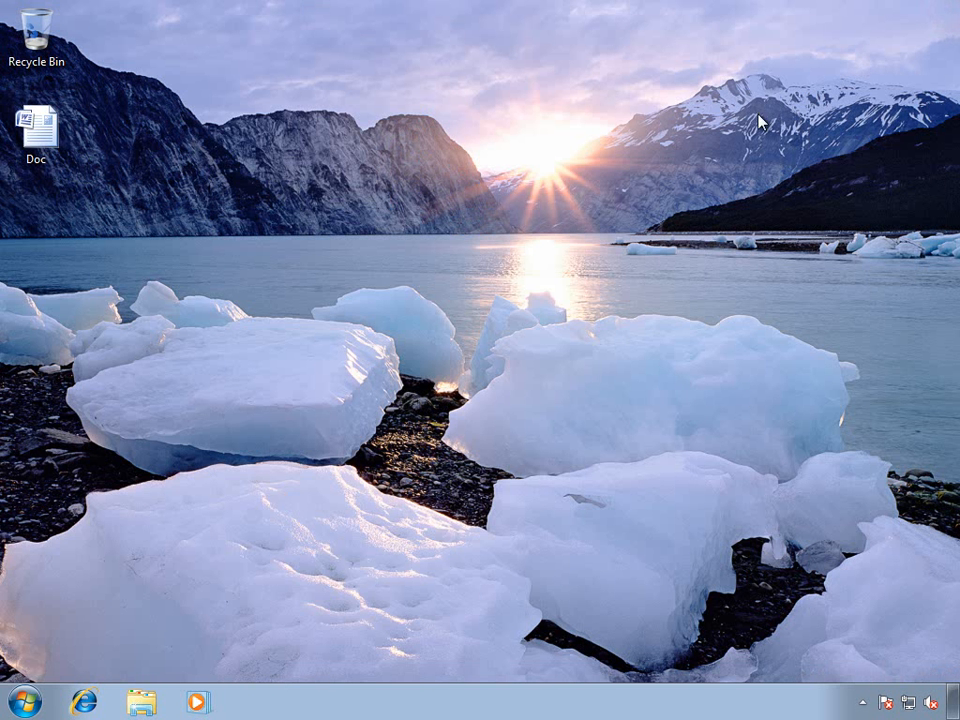
left_click(38, 124)
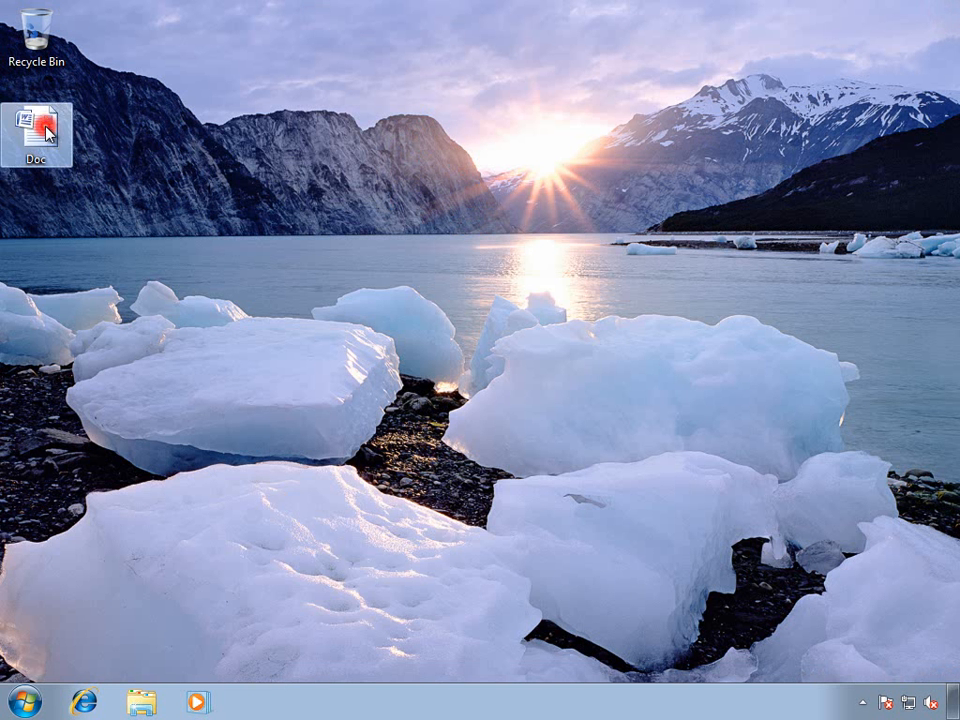
double_click(36, 124)
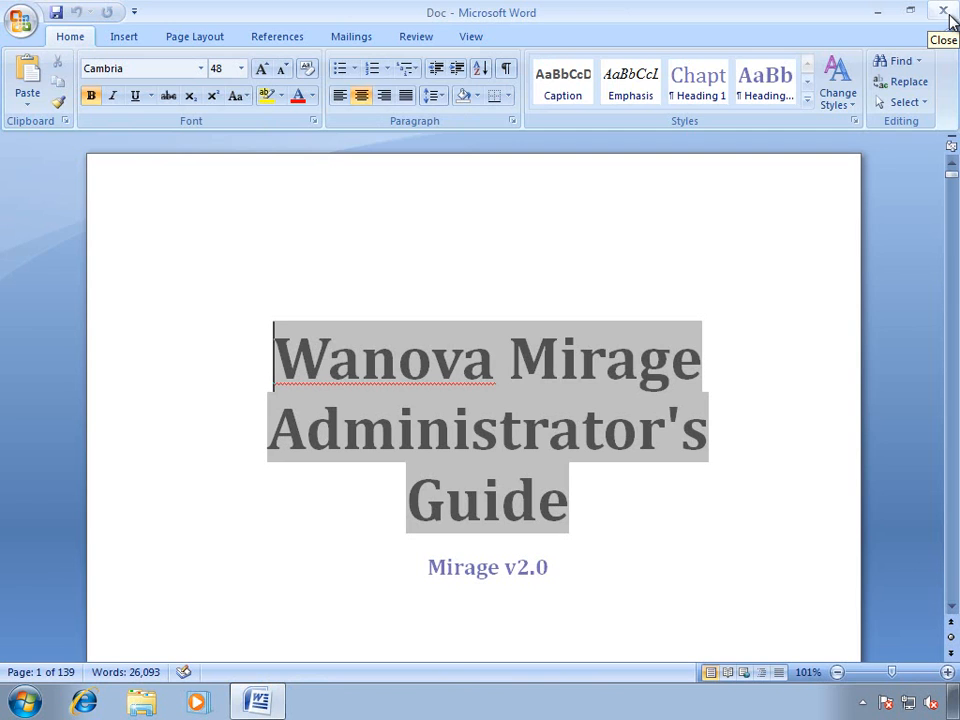
left_click(940, 12)
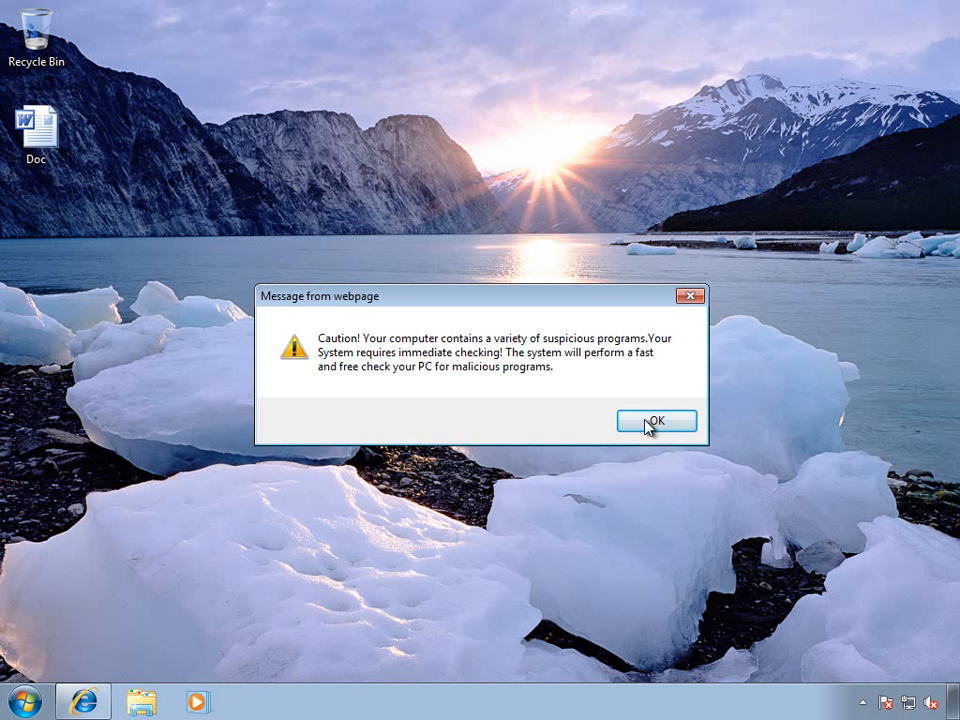
Accept the fake suspicious-programs warning and the spyware removal offer so Antivirus Center appears
left_click(656, 420)
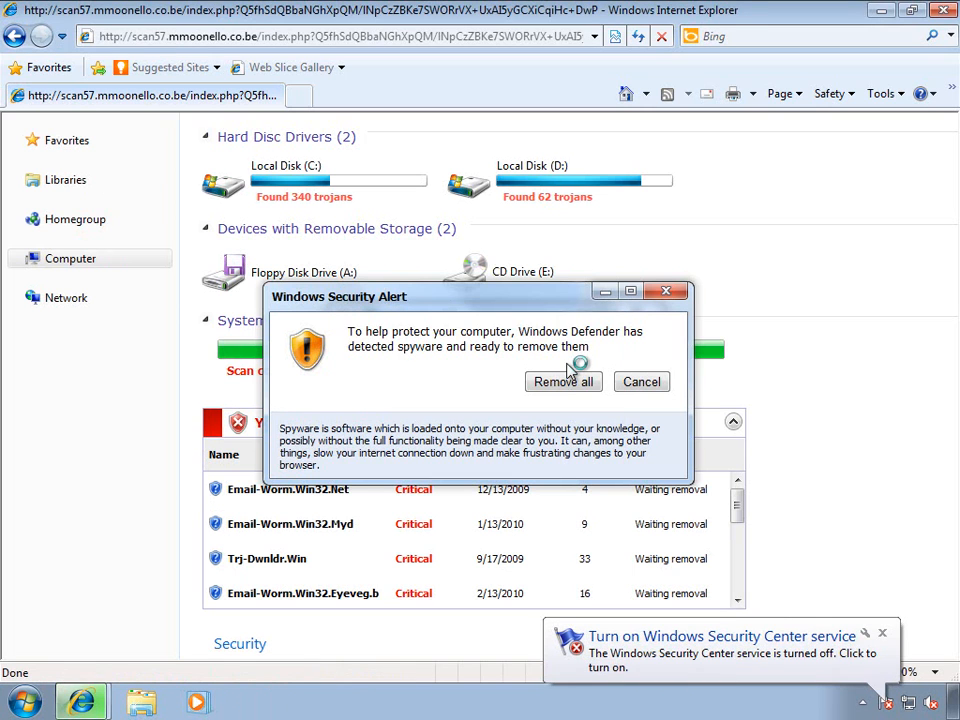
left_click(564, 380)
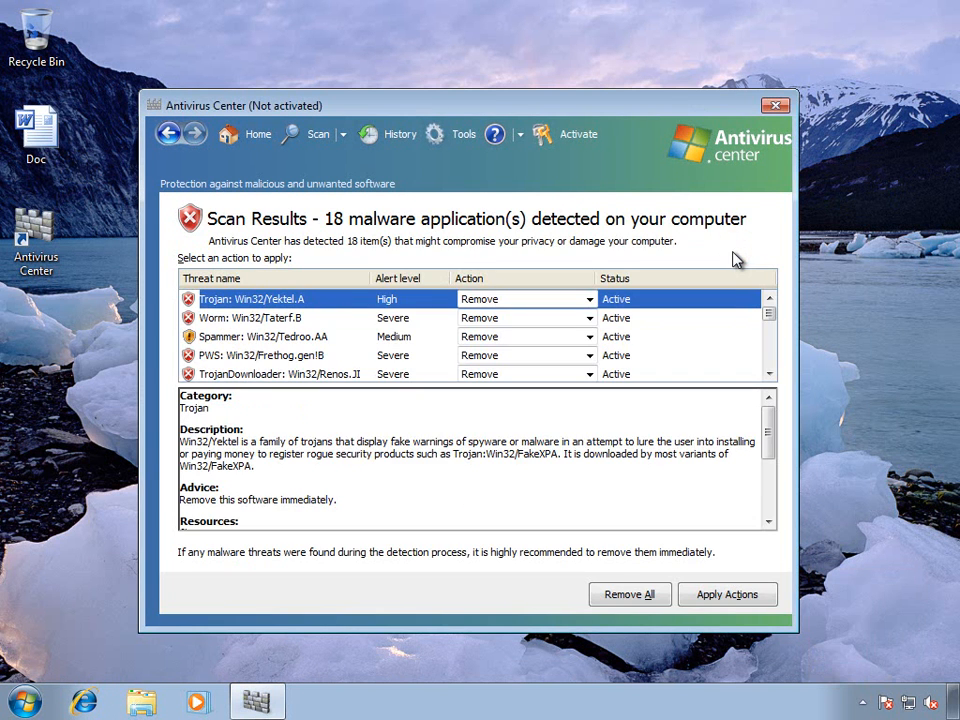
Attempt Remove All, accept the activation-key notice and continue with Internet activation
left_click(628, 594)
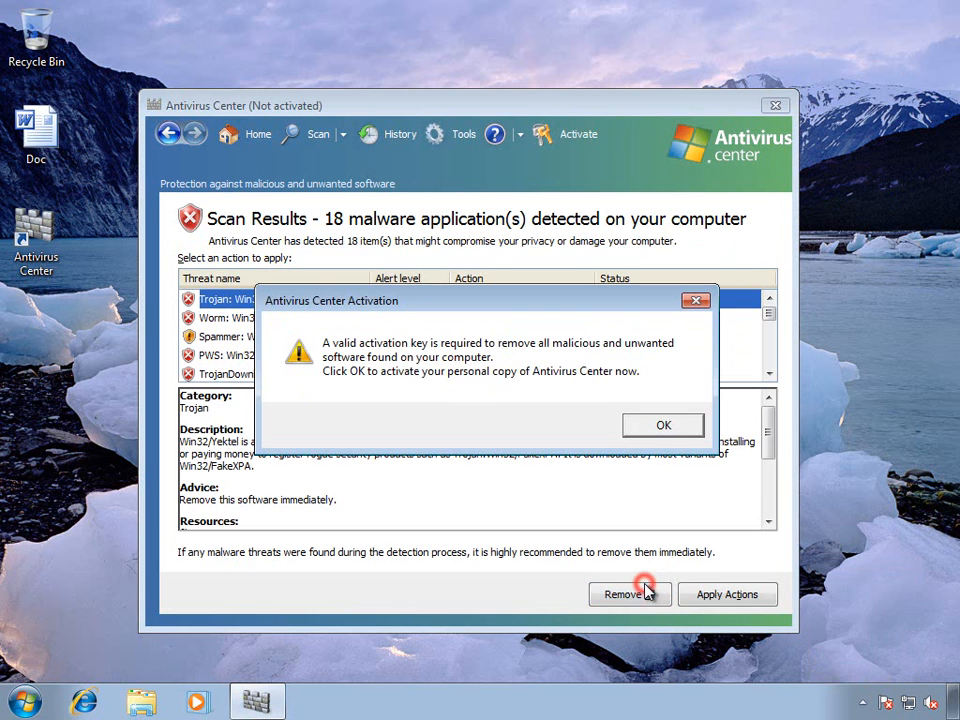
left_click(662, 424)
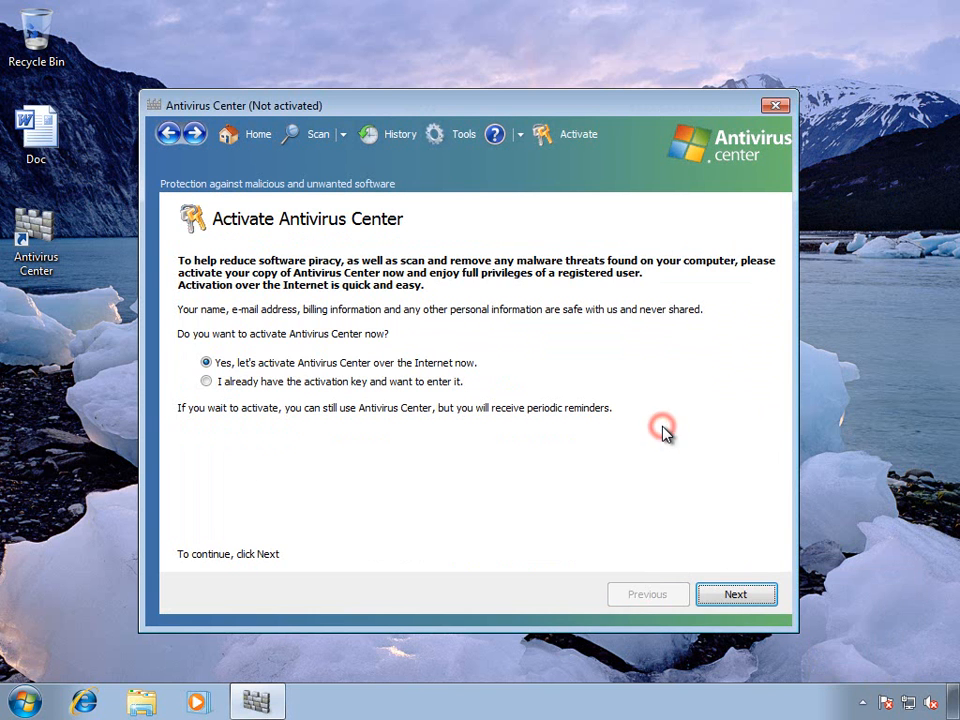
left_click(736, 592)
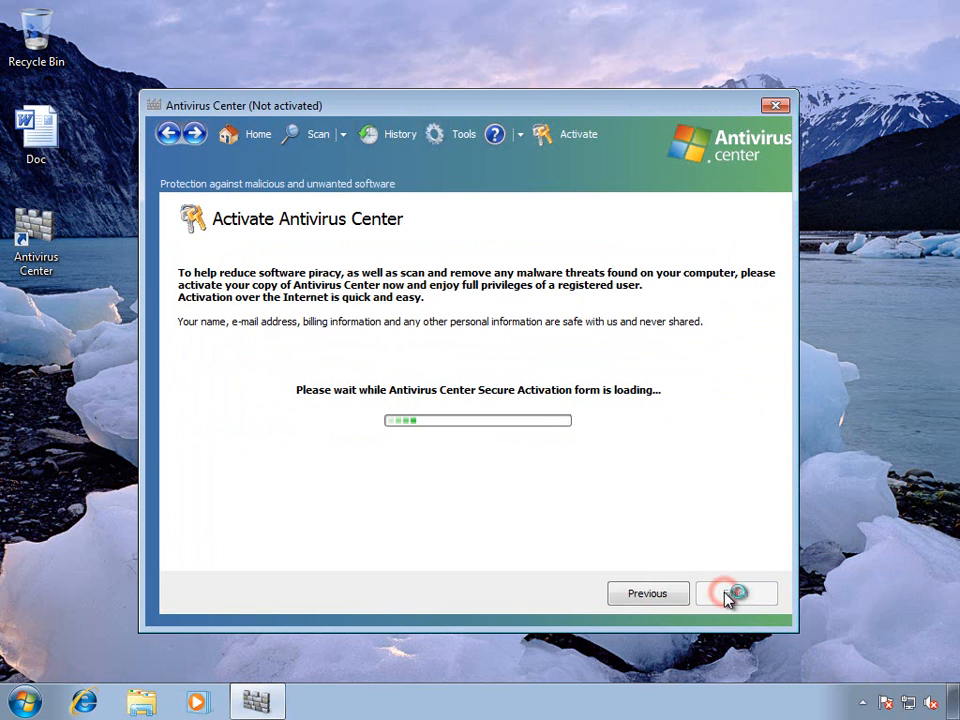
left_click(736, 592)
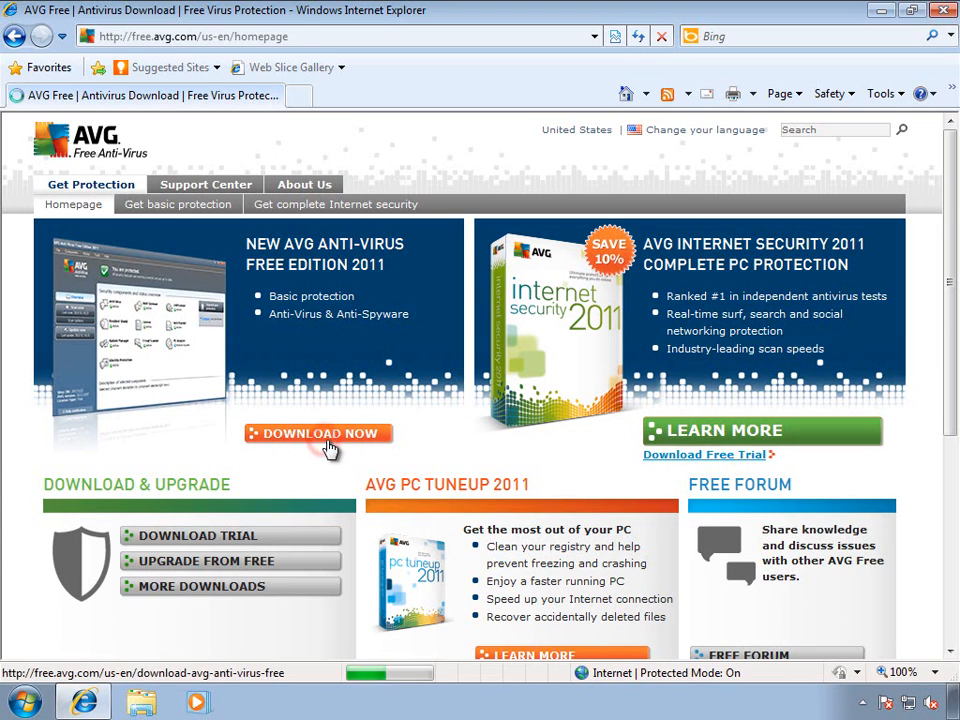
Go to the AVG Anti-Virus Free download and scroll the comparison page
left_click(318, 432)
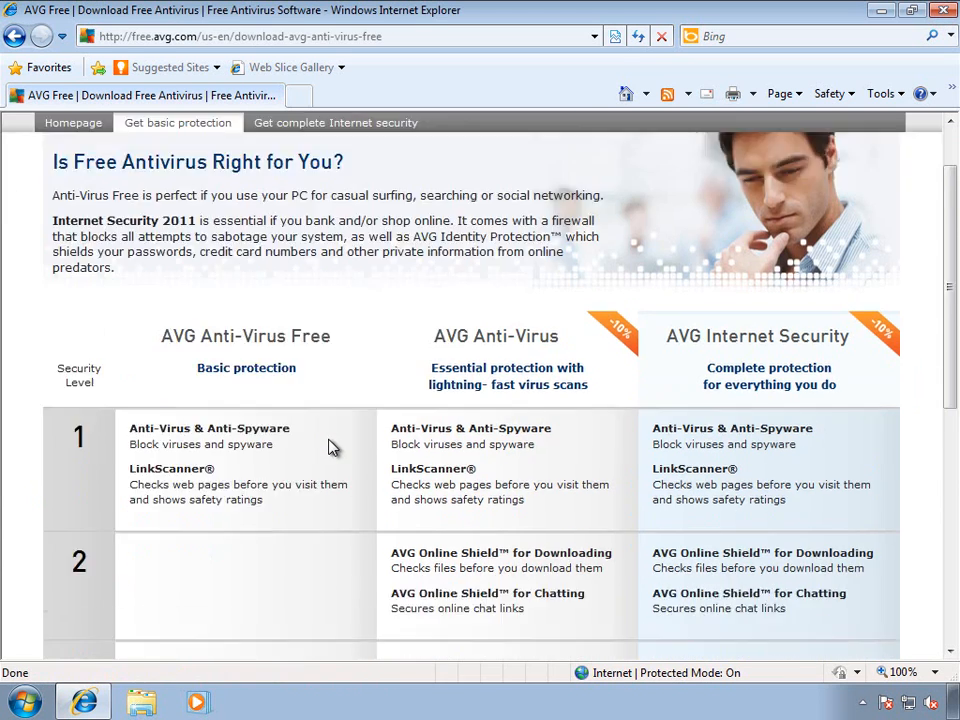
scroll("down", 3)
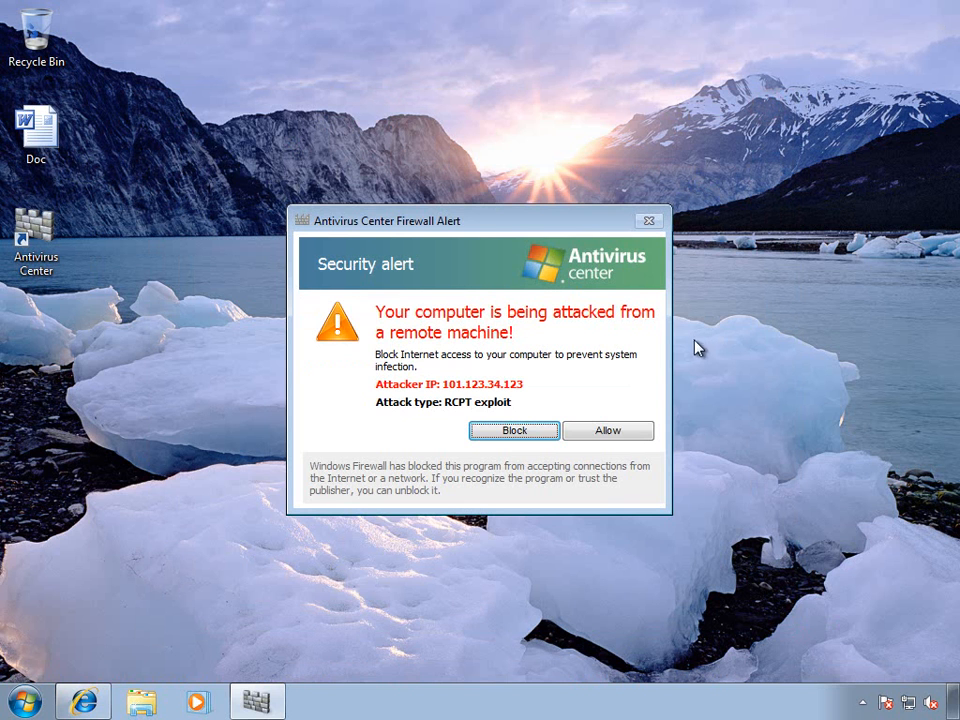
Block the fake remote-attack firewall alert and close the Activate Antivirus Center window
left_click_drag(480, 220, 438, 180)
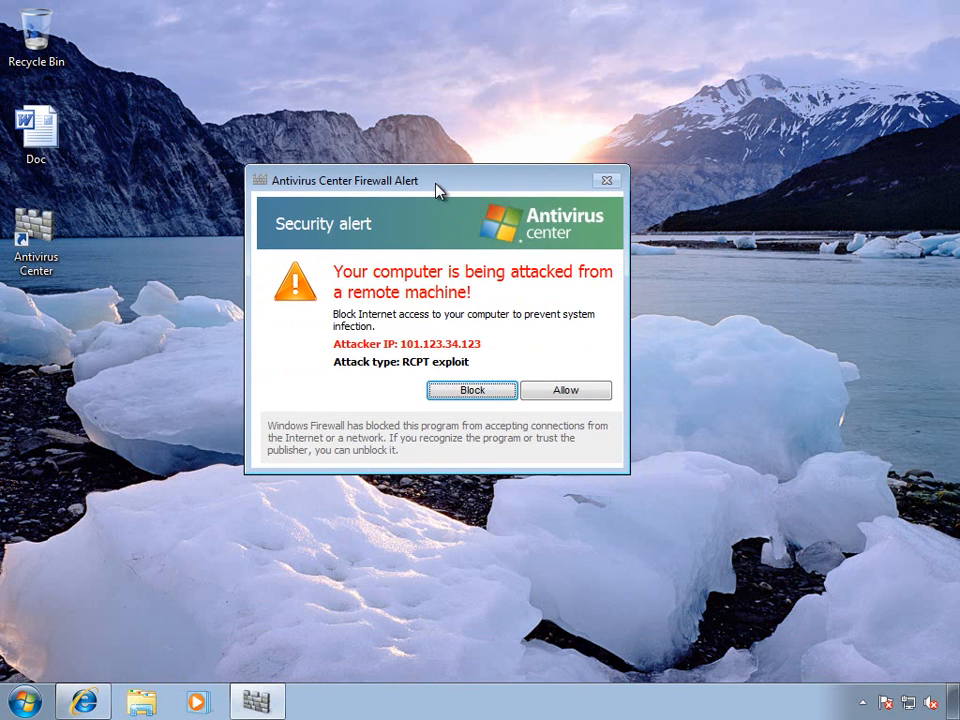
left_click(472, 390)
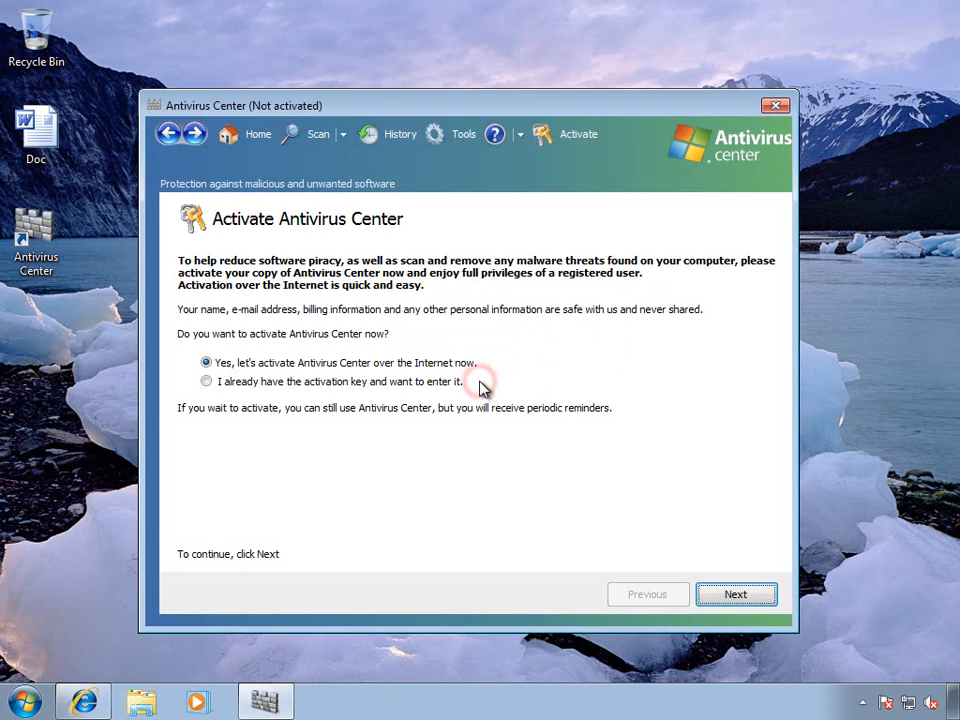
left_click(776, 104)
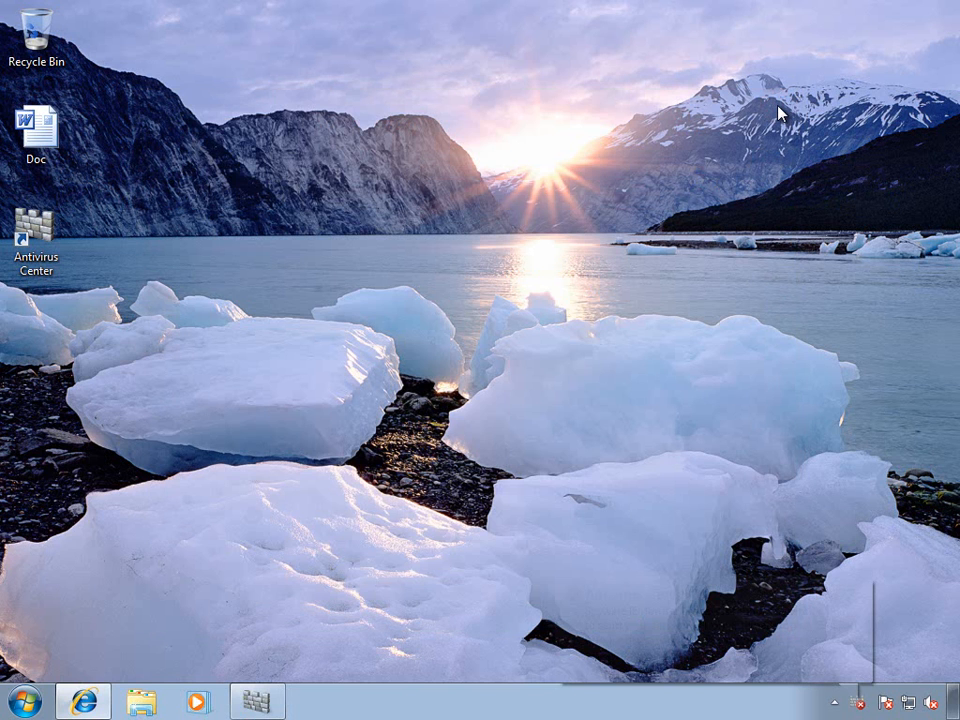
left_click(256, 700)
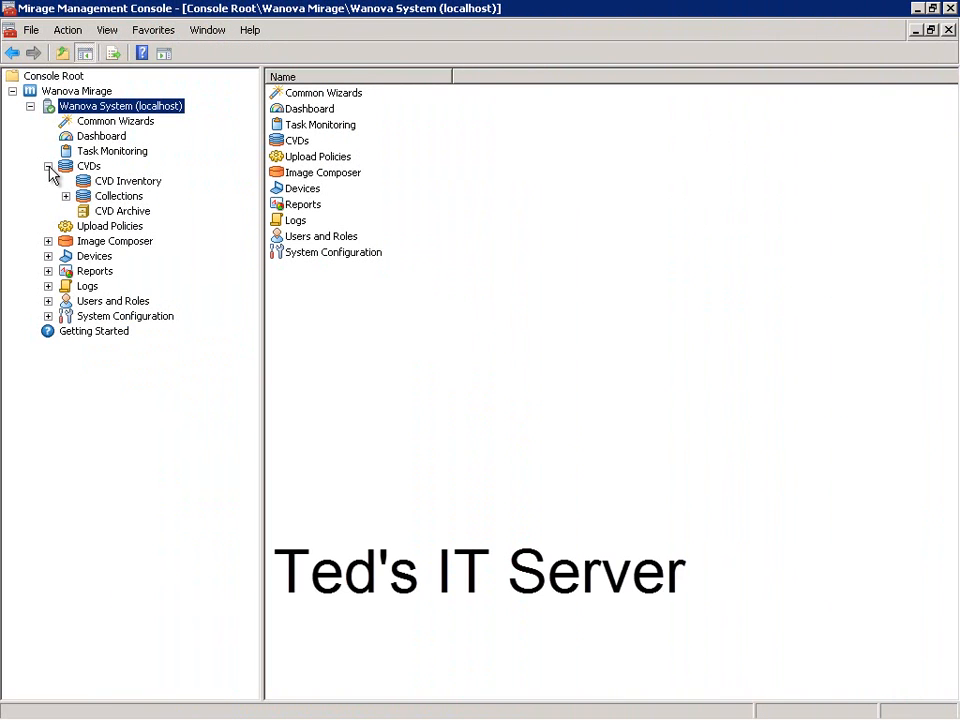
Select DEVICE2 in CVD Inventory and start the Revert CVD wizard
left_click(128, 180)
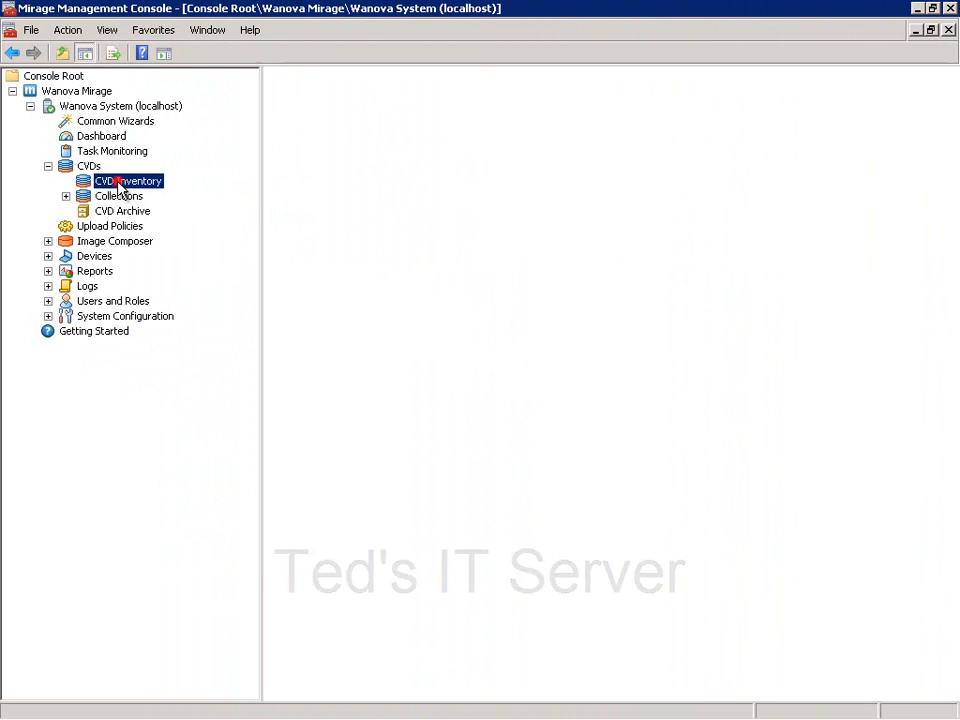
left_click(128, 180)
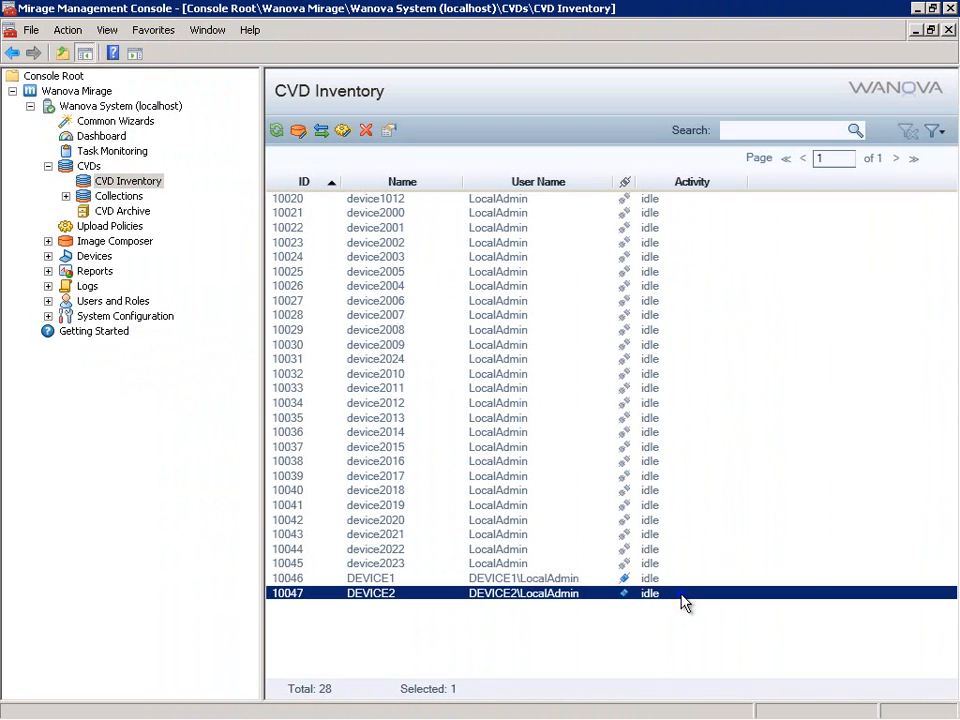
right_click(684, 592)
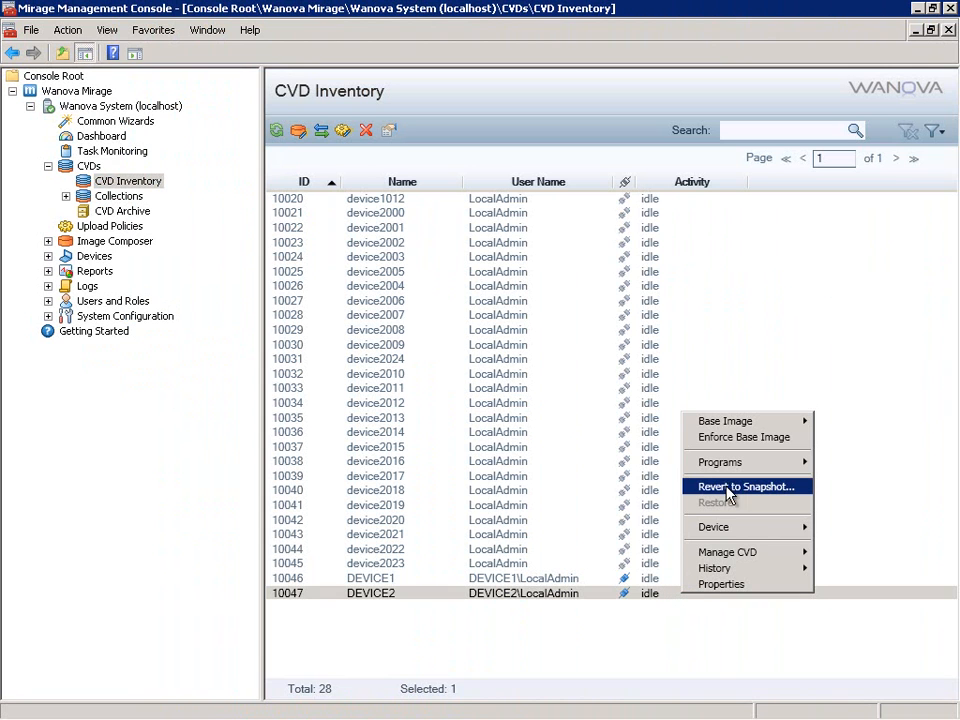
left_click(744, 486)
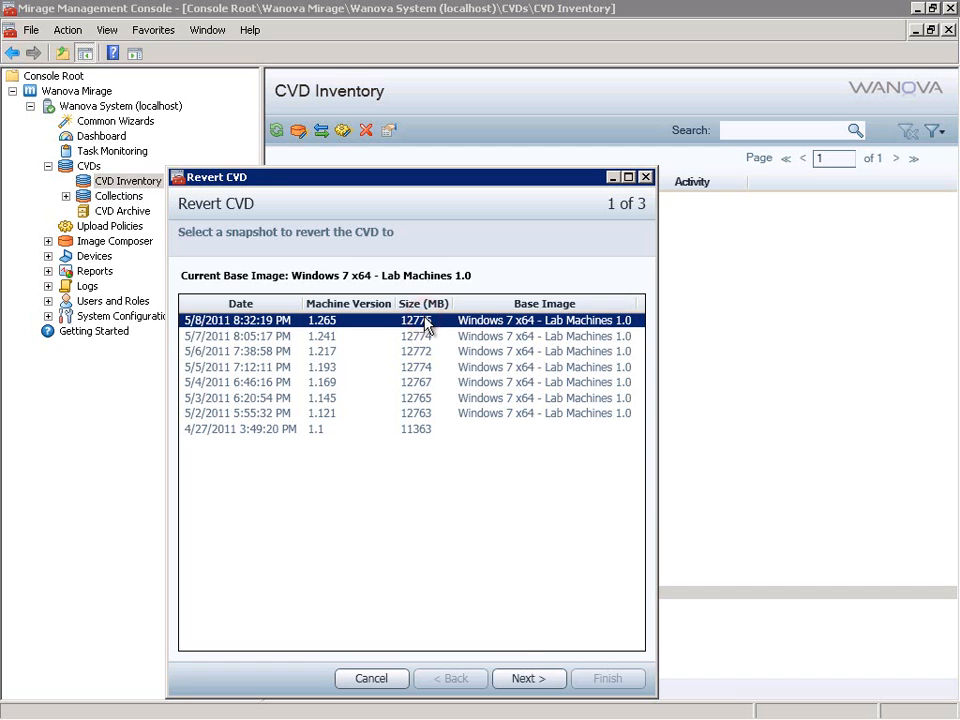
Revert system only to the 5/8/2011 8:32:19 PM snapshot and finish the wizard
left_click(528, 678)
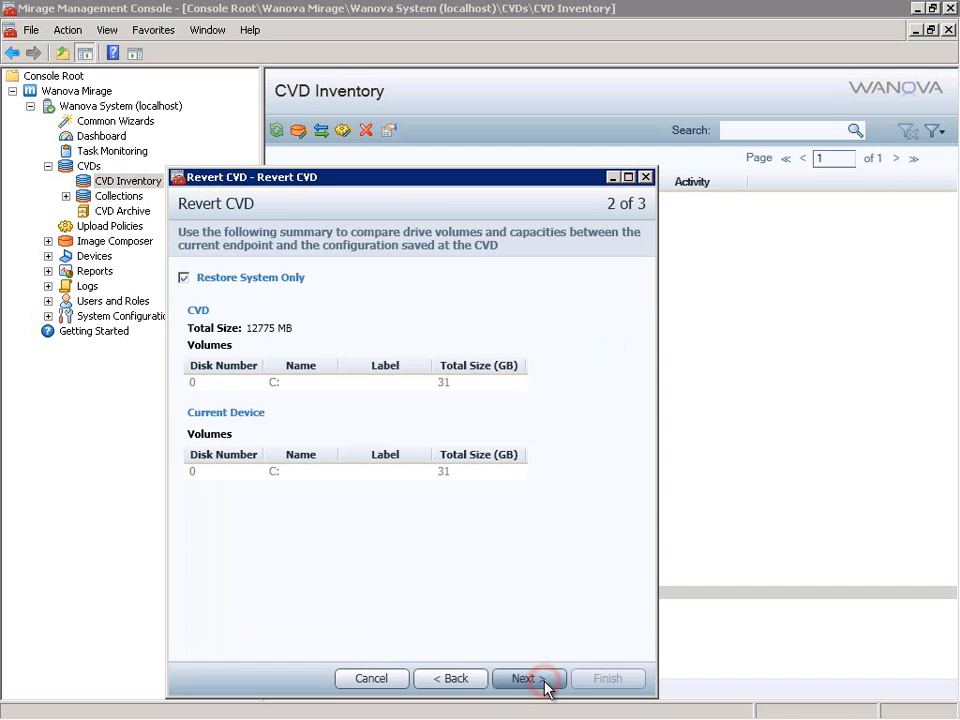
left_click(528, 678)
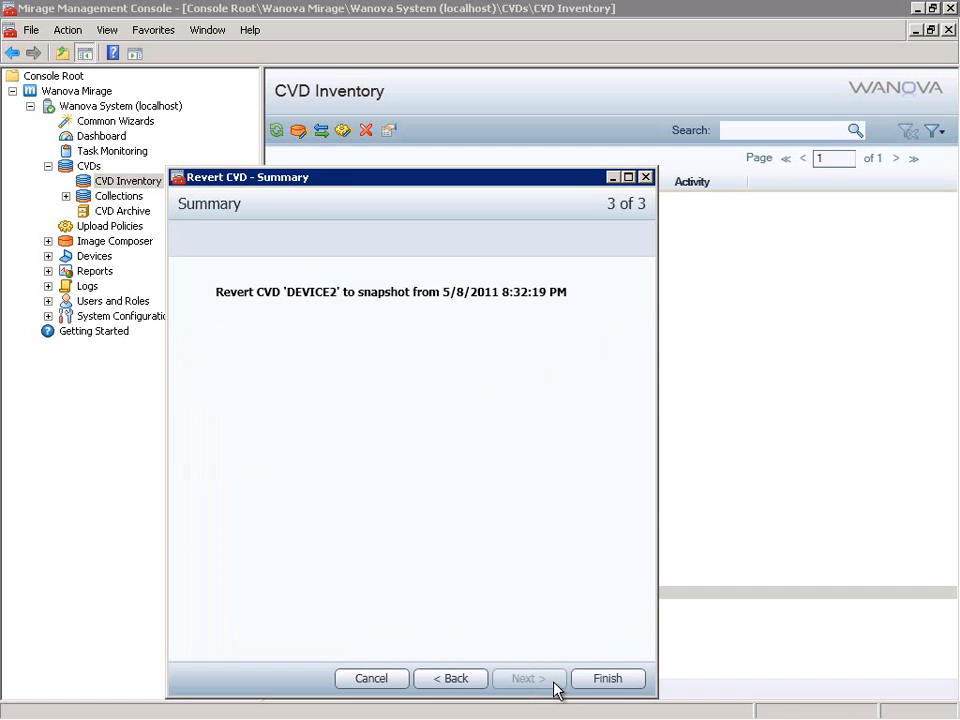
left_click(608, 678)
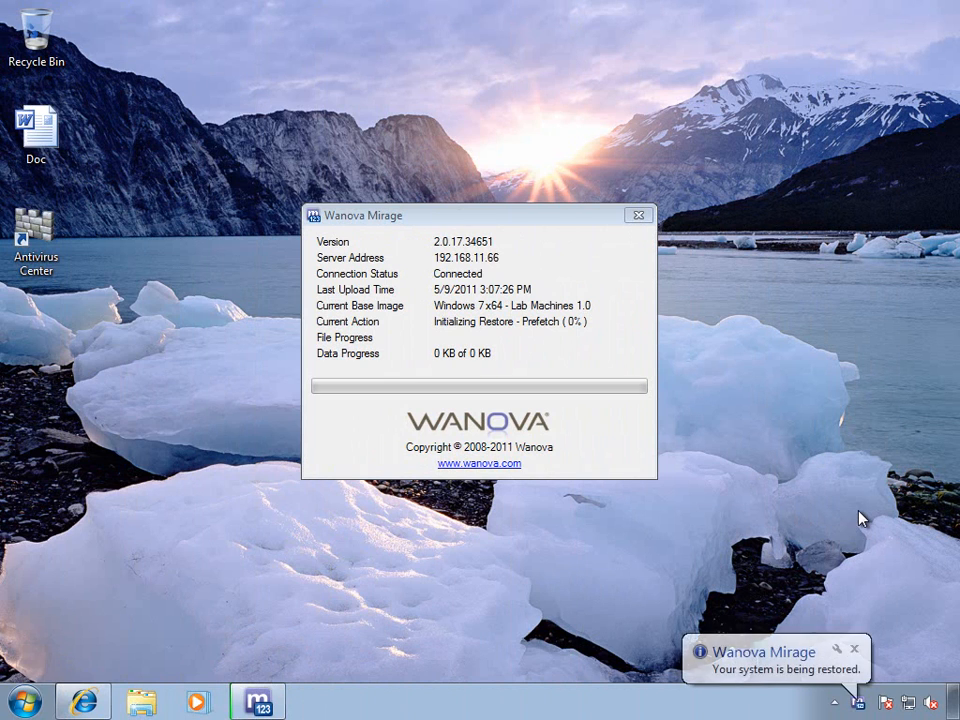
mouse_move(860, 642)
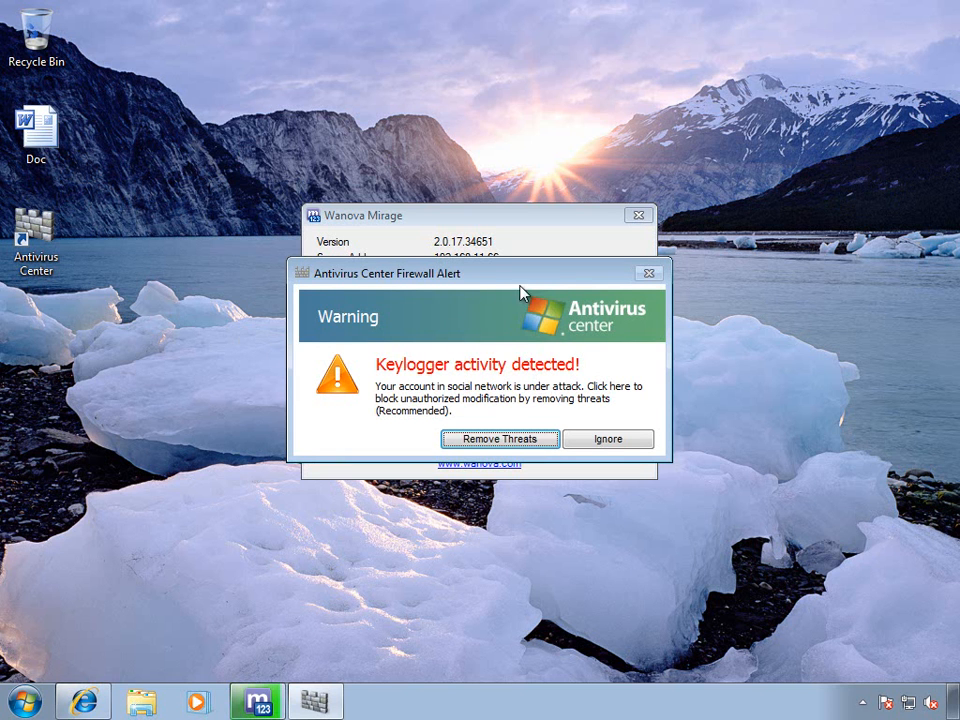
Ignore the fake keylogger alerts and restart the computer now to finish the Mirage restore
left_click(608, 440)
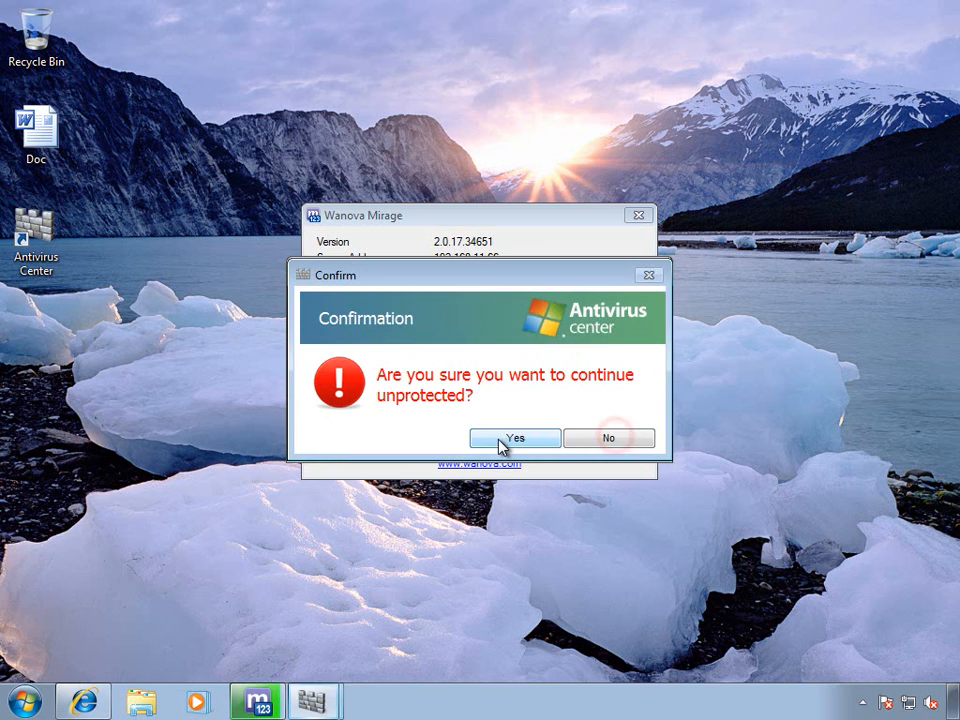
left_click(514, 438)
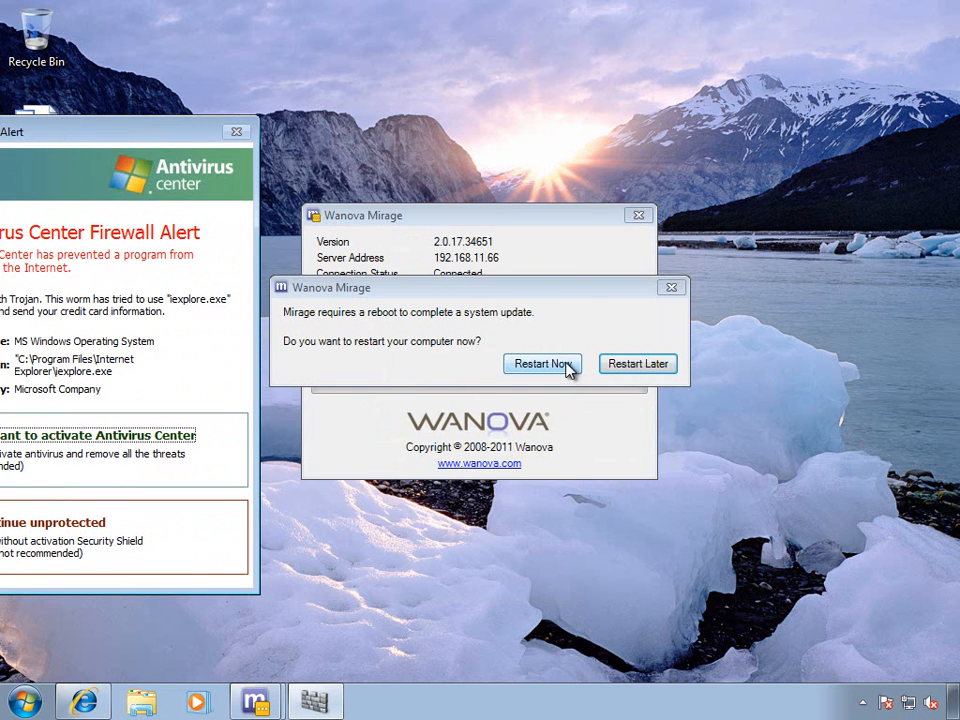
left_click(542, 364)
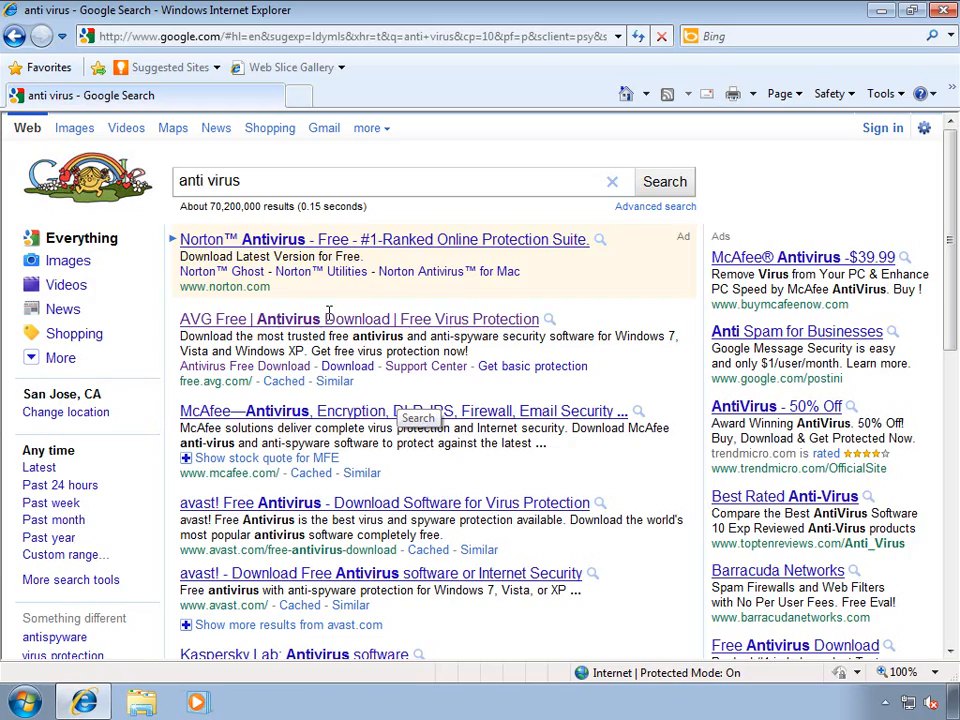
Reach the AVG Anti-Virus Free Edition 2011 download page from the search results, then close the browser
left_click(262, 320)
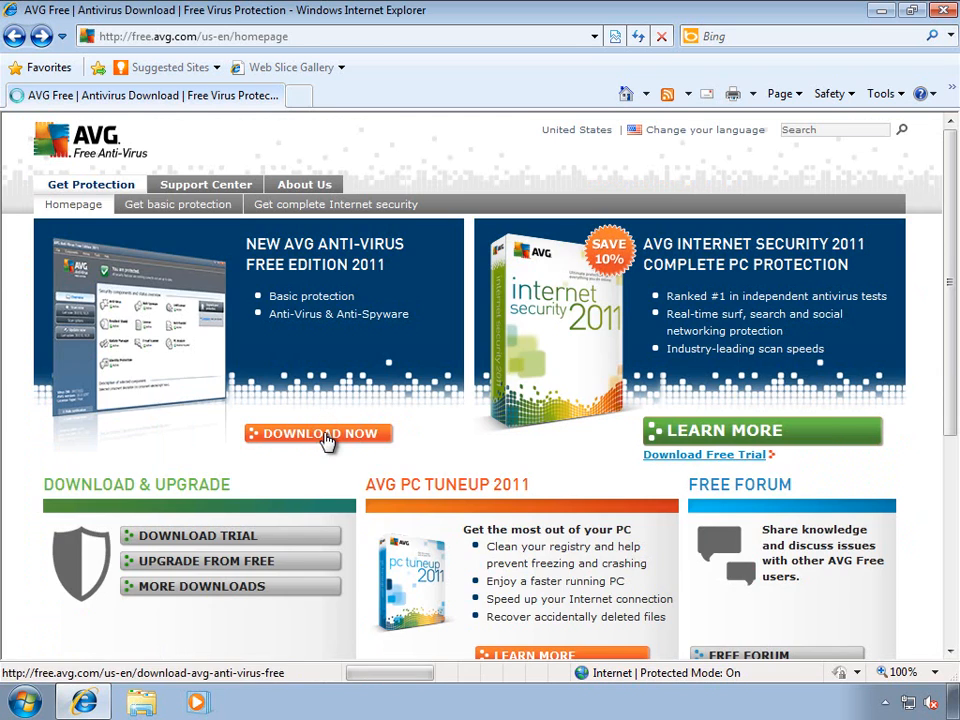
left_click(318, 432)
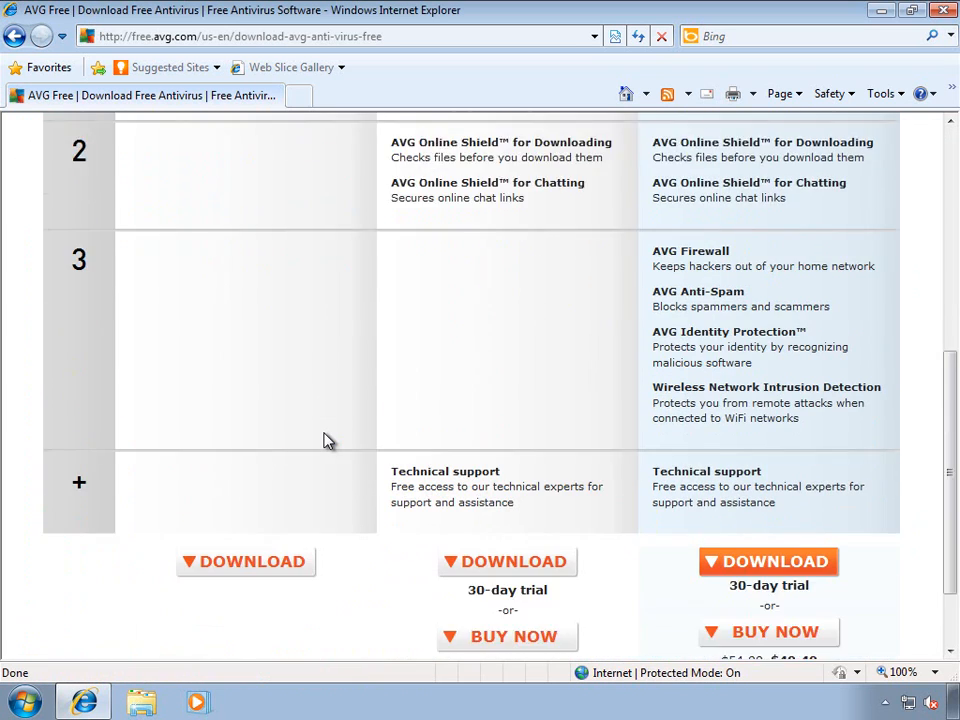
scroll("down", 3)
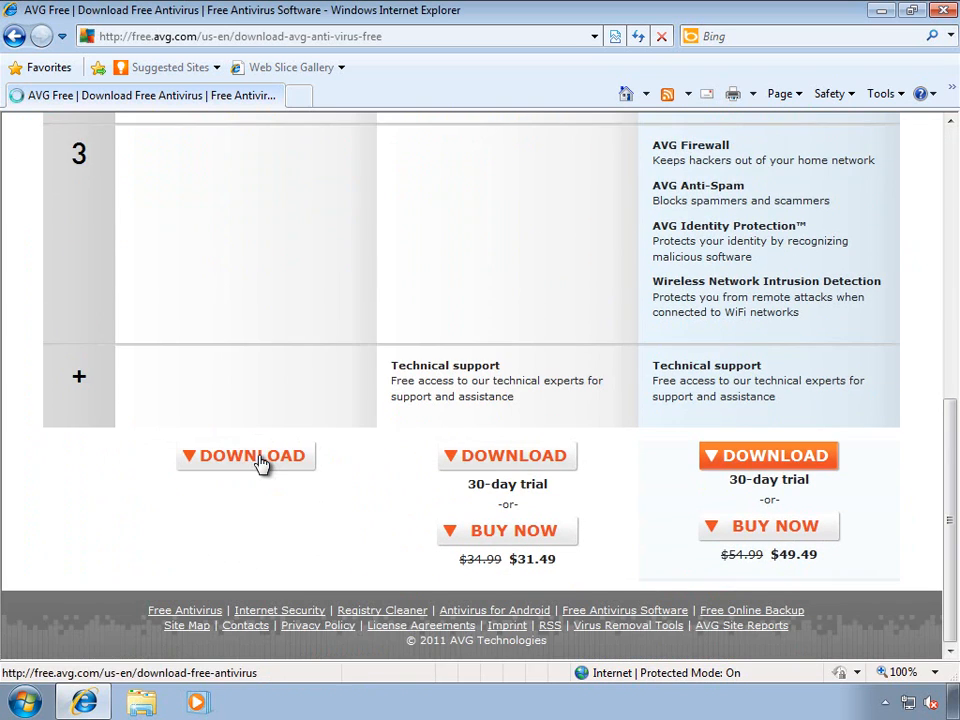
left_click(244, 456)
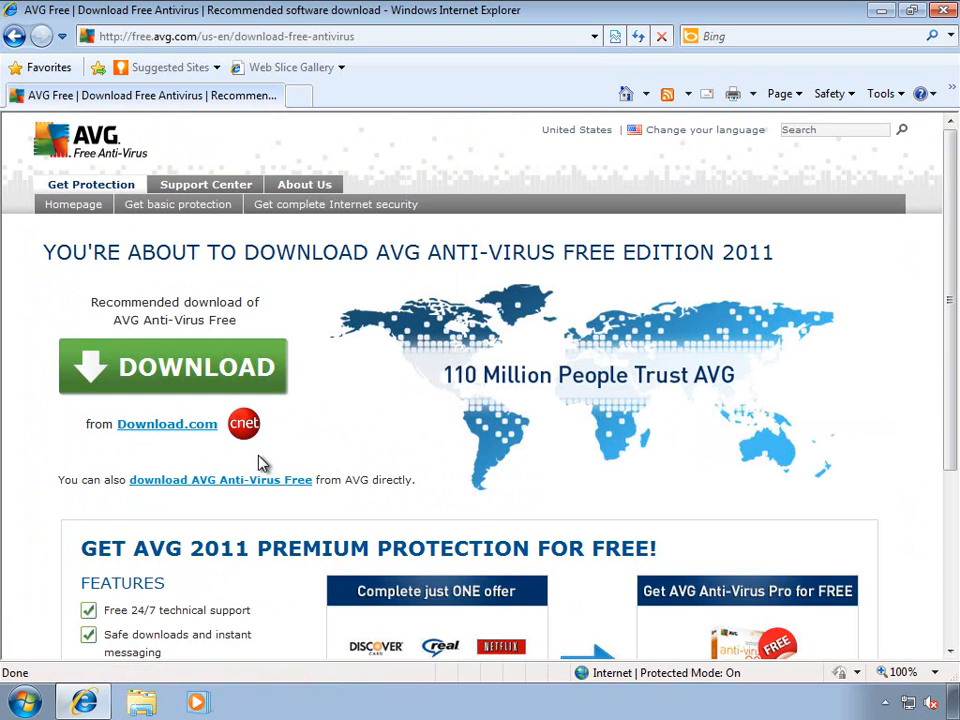
scroll("down", 3)
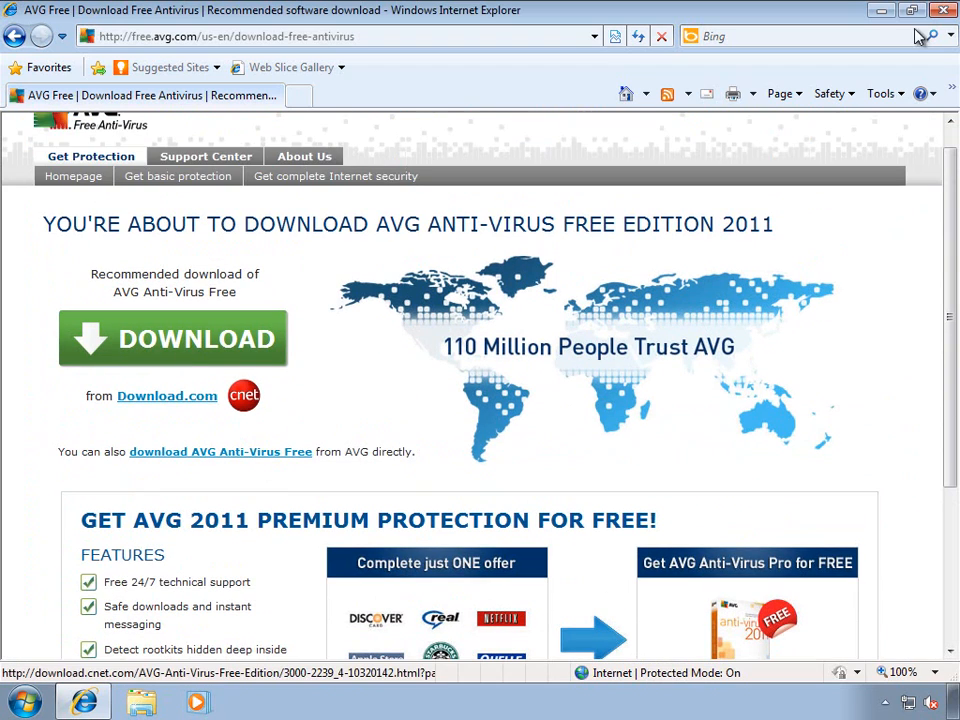
left_click(940, 10)
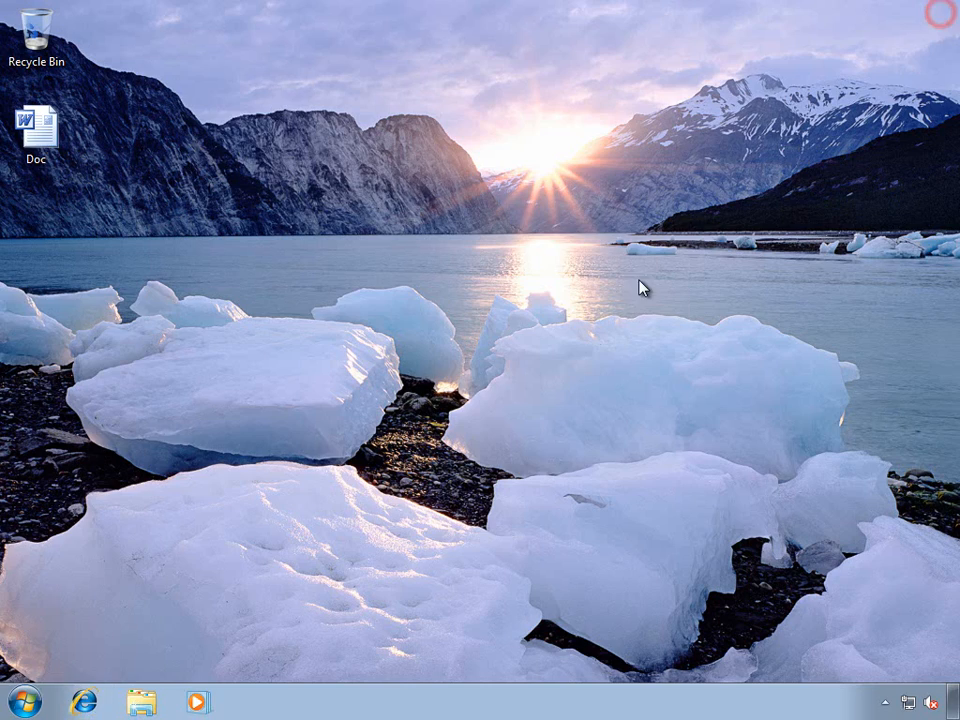
left_click(20, 702)
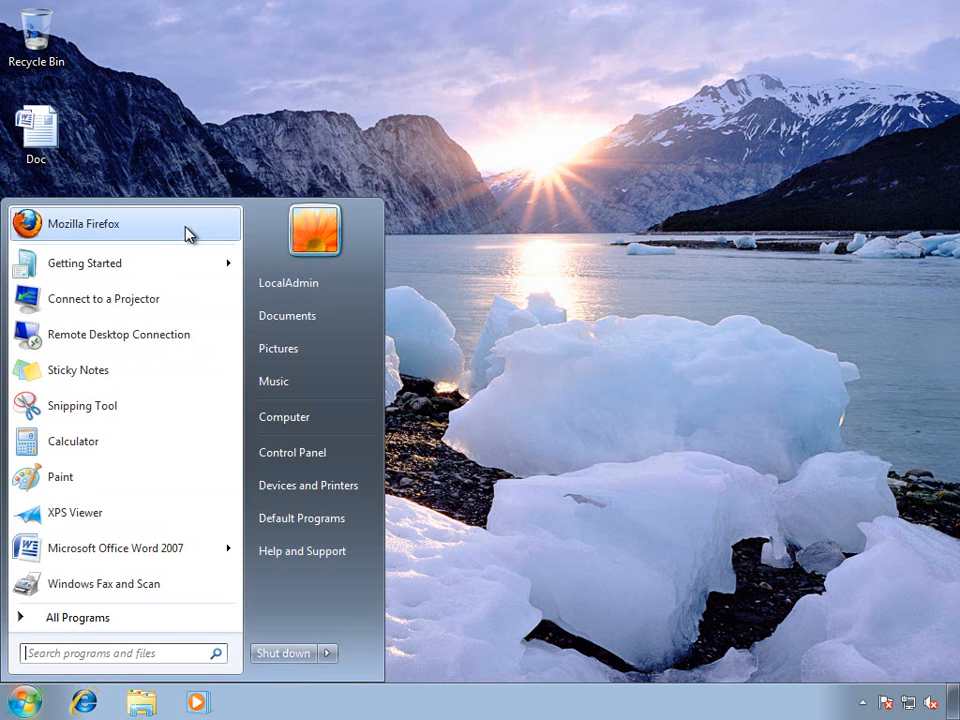
left_click(84, 224)
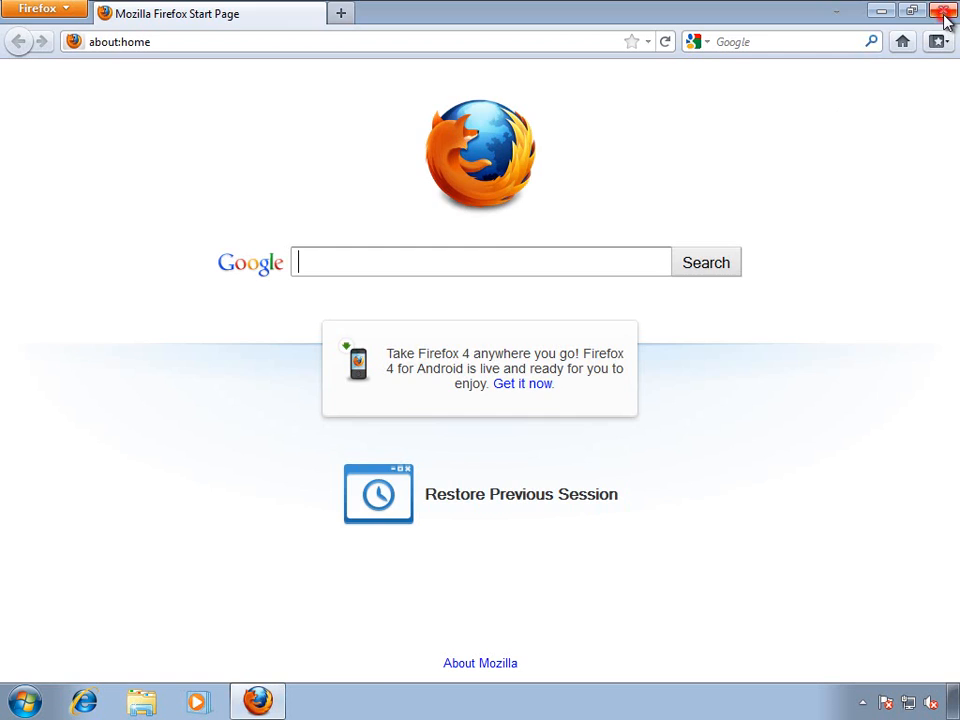
left_click(944, 10)
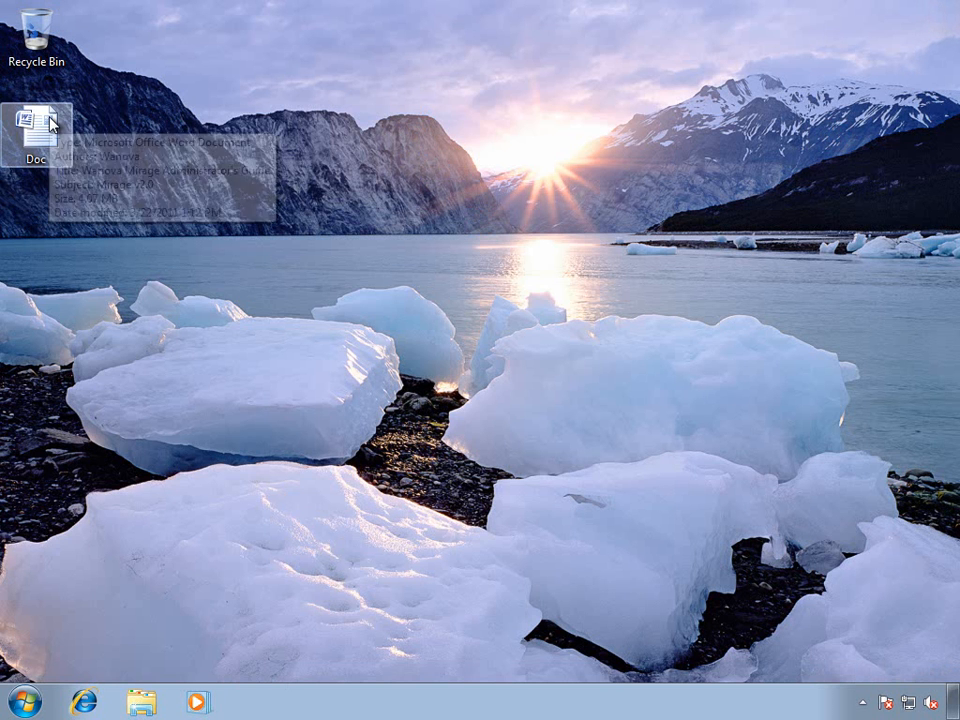
double_click(38, 118)
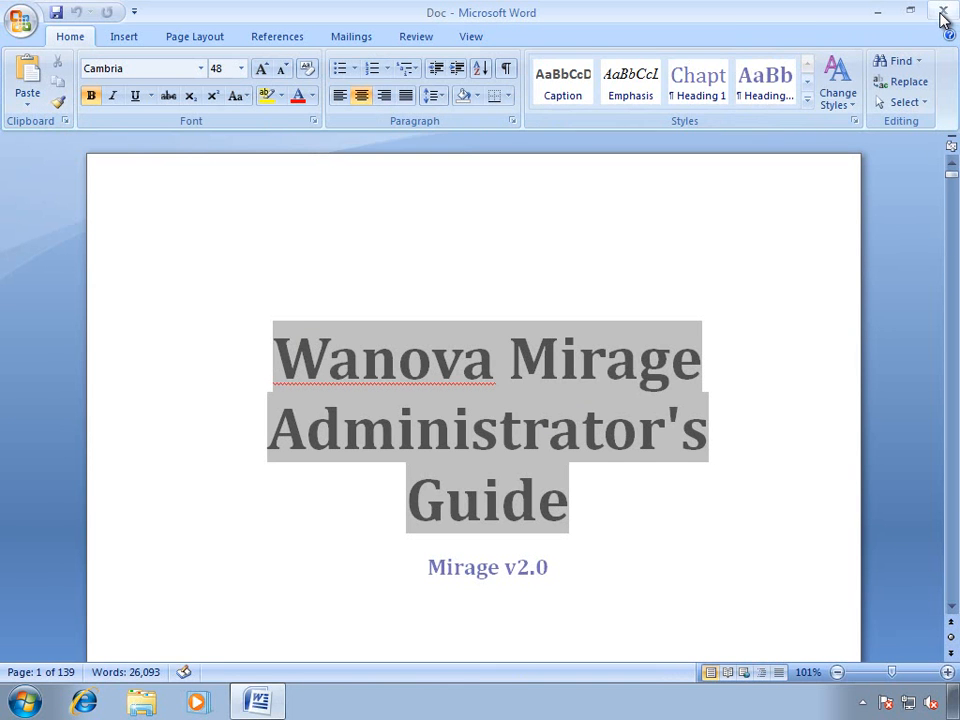
left_click(940, 12)
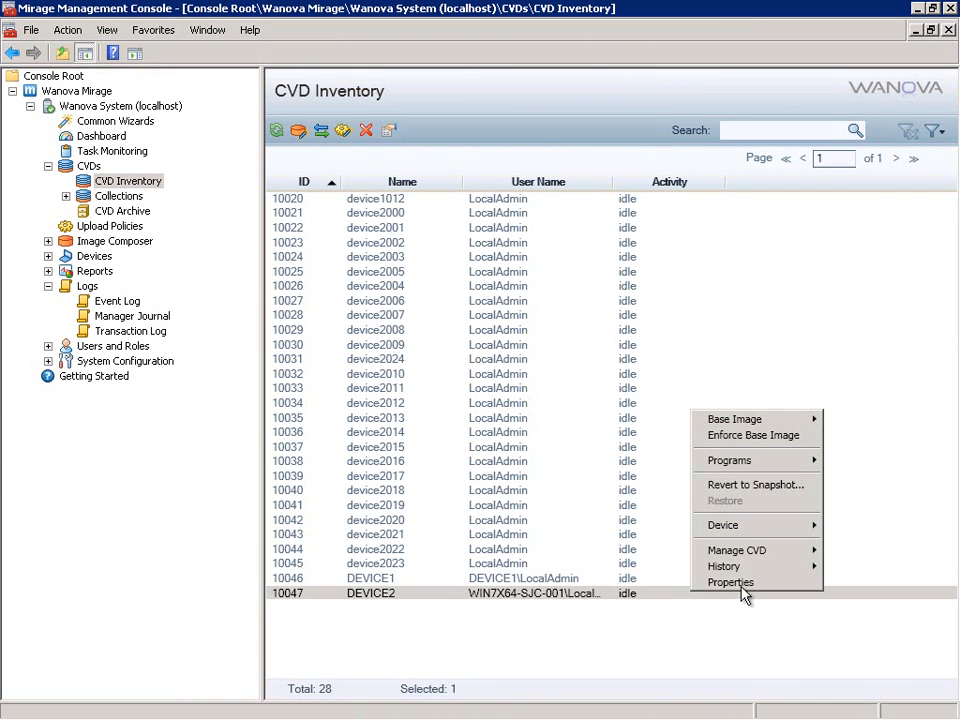
mouse_move(724, 566)
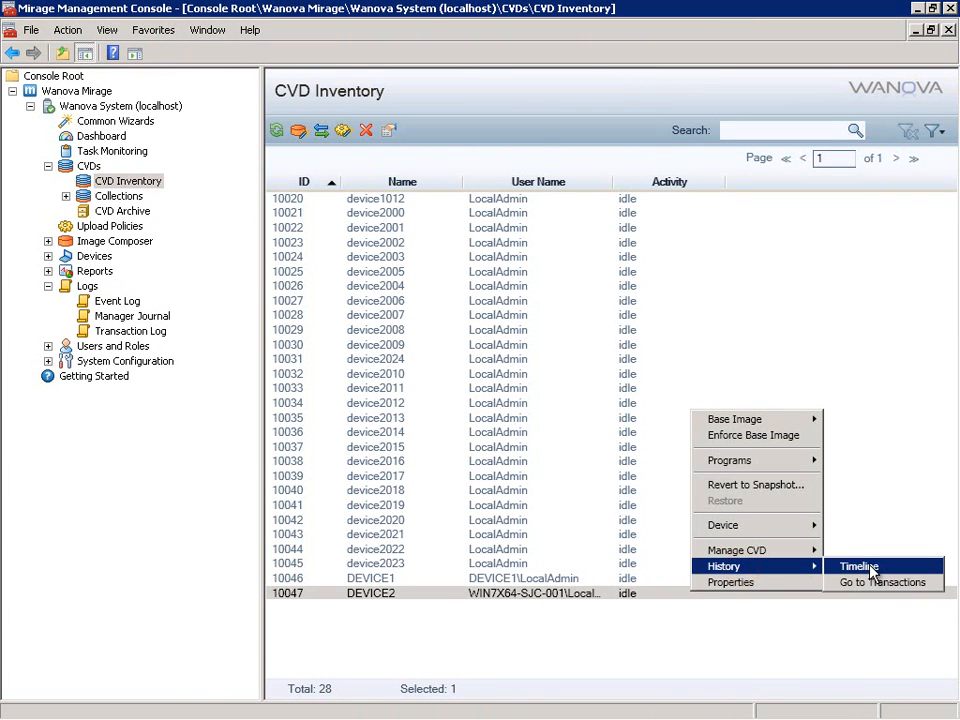
Show DEVICE2's CVD History timeline with the revert-to-snapshot audit event
left_click(858, 568)
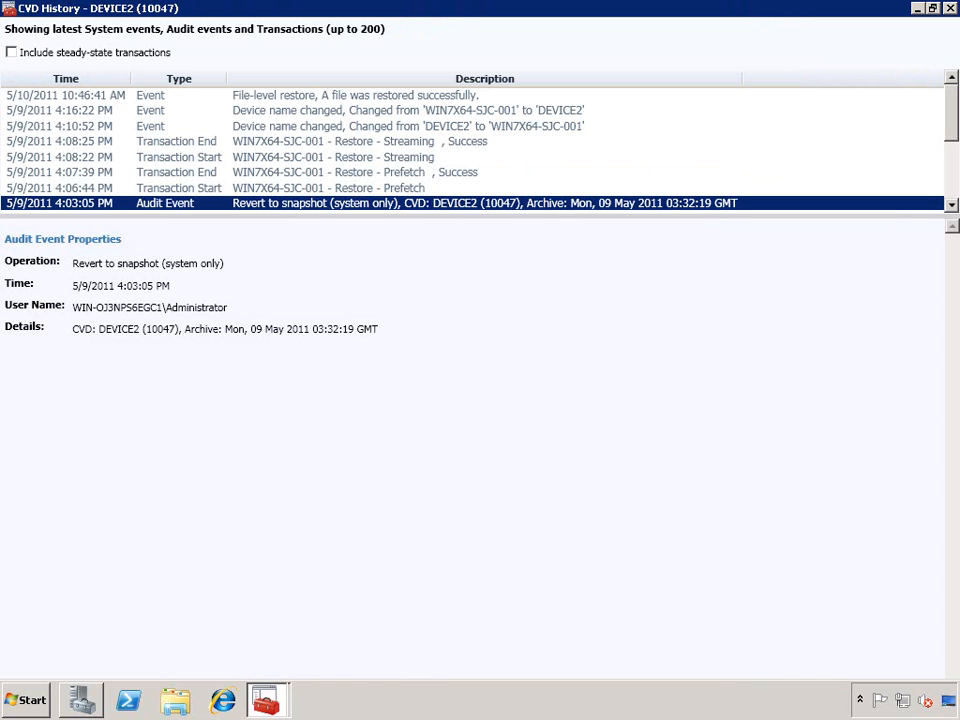
mouse_move(456, 220)
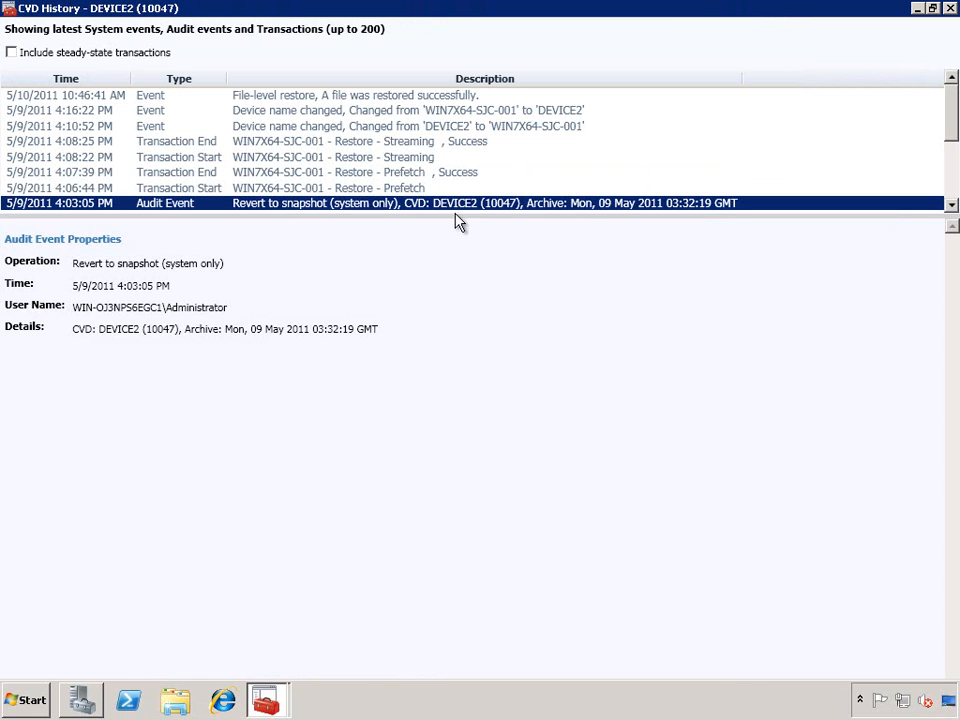